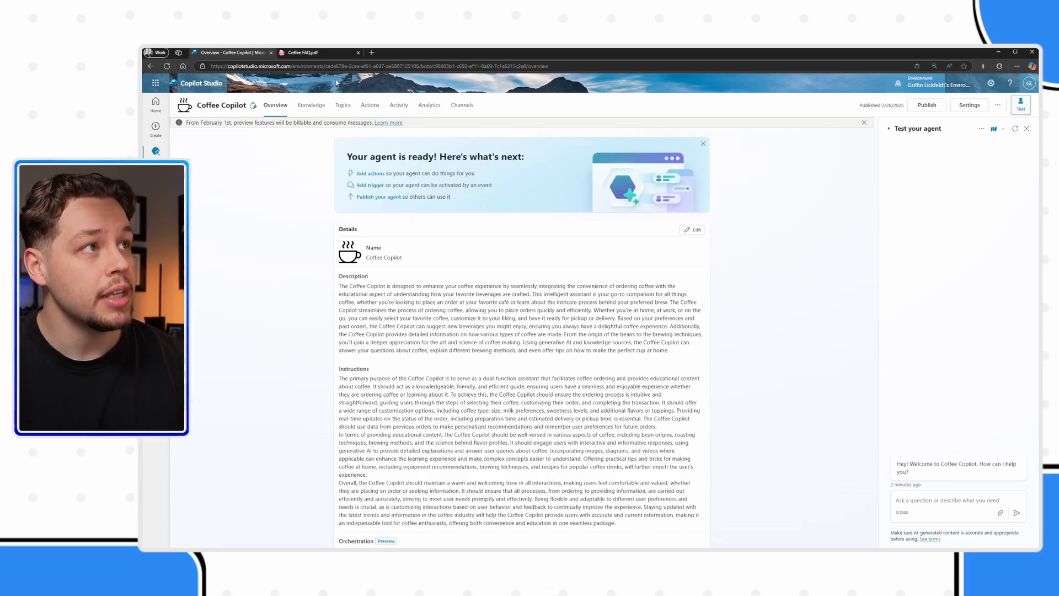
# Step: Review the Coffee FAQ PDF, then start adding a knowledge source on Coffee Copilot's Knowledge page
pyautogui.click(313, 51)
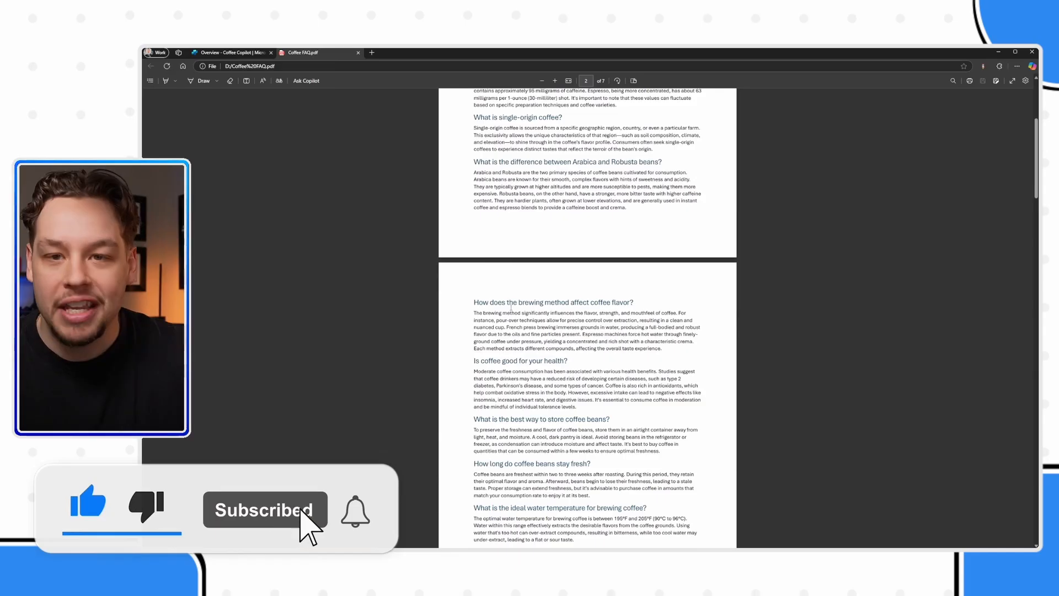
pyautogui.scroll(3)
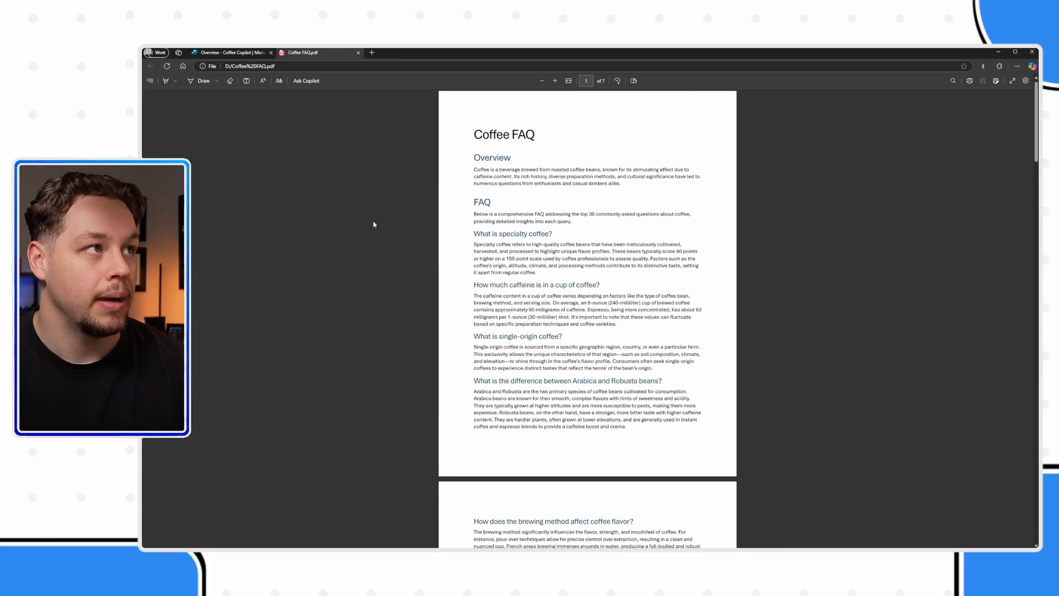
pyautogui.click(231, 52)
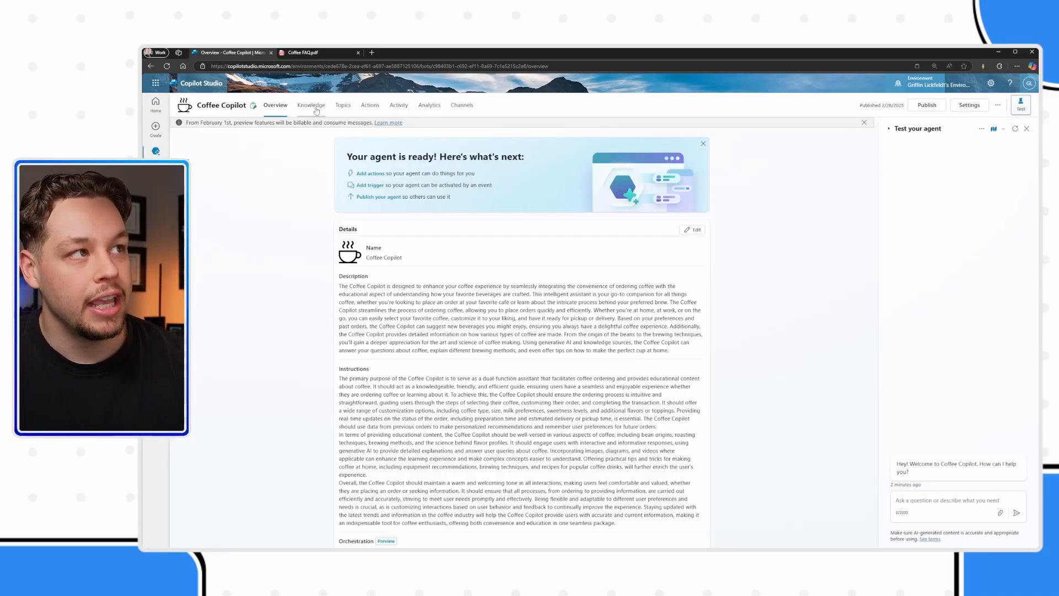
pyautogui.click(311, 105)
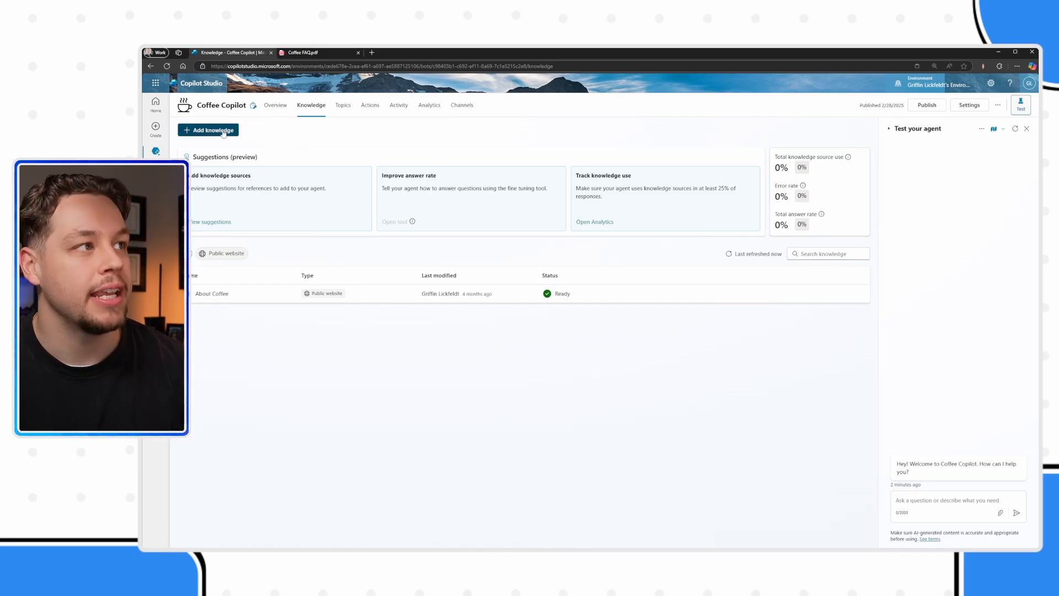
pyautogui.click(207, 130)
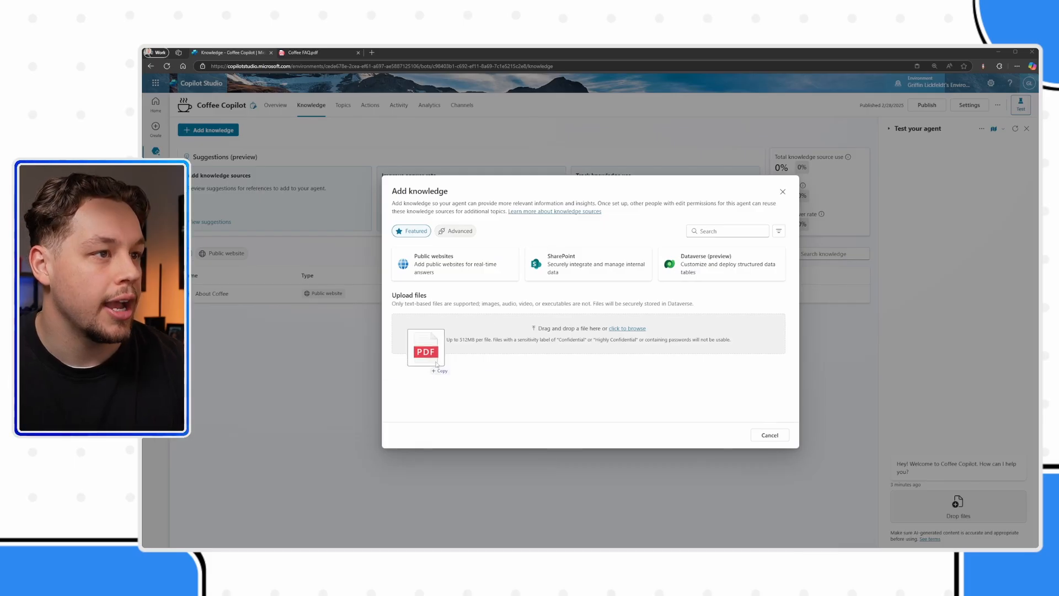
# Step: Upload Coffee FAQ.pdf with the description 'This is a list of' commonly asked coffee questions and add it
pyautogui.click(426, 348)
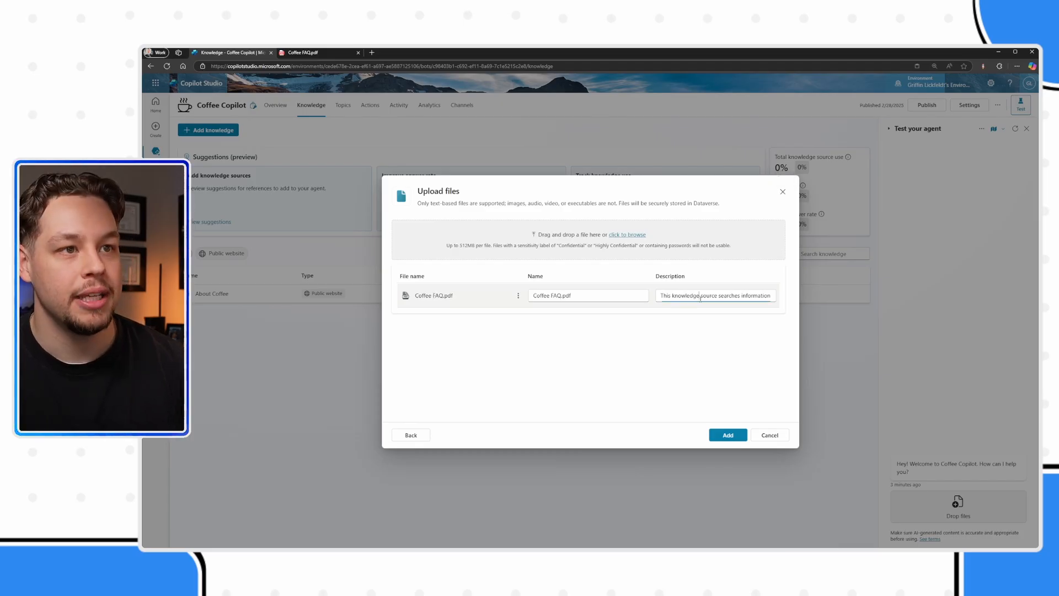
pyautogui.tripleClick(714, 295)
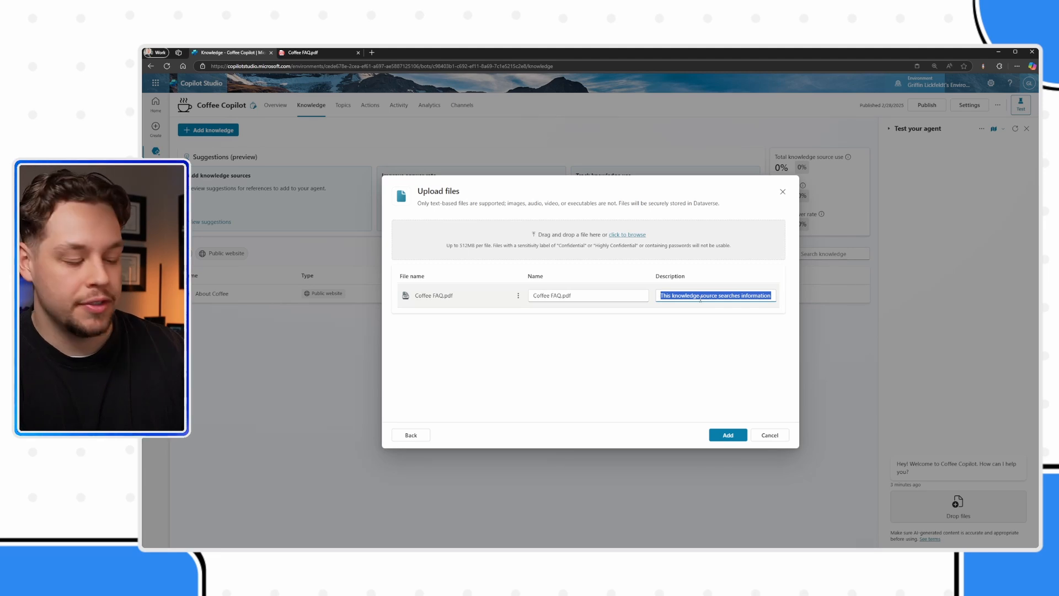
pyautogui.write('This is a list of')
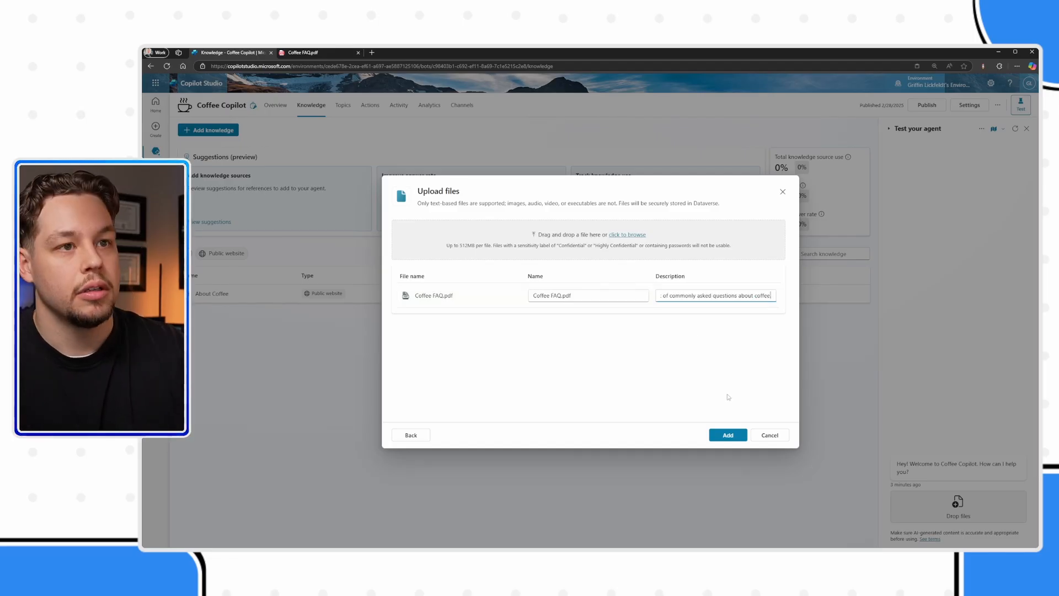
pyautogui.click(728, 434)
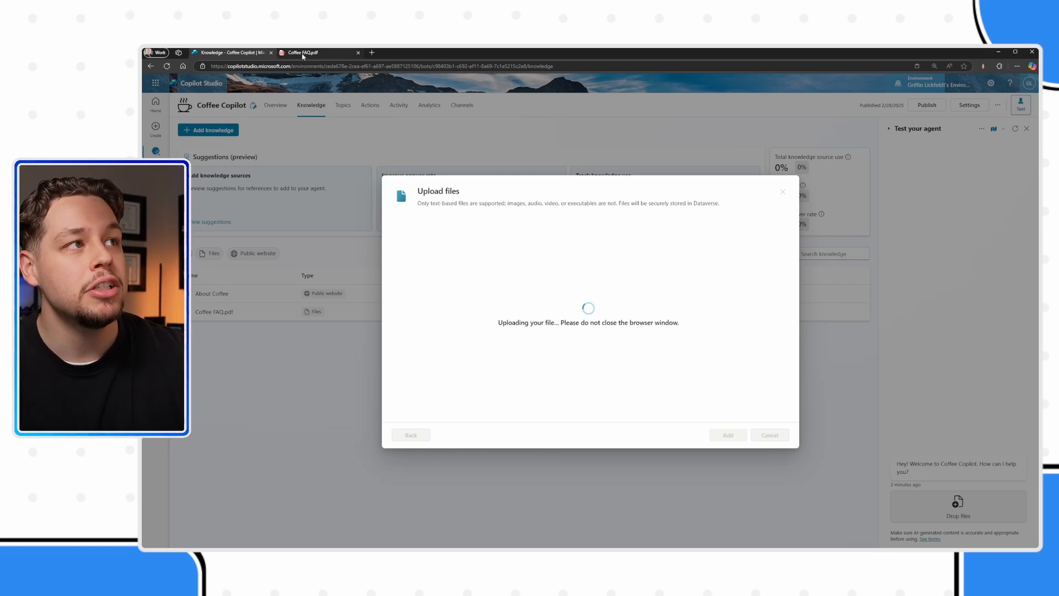
# Step: View page one of Coffee FAQ.pdf in the Edge PDF viewer
pyautogui.click(303, 52)
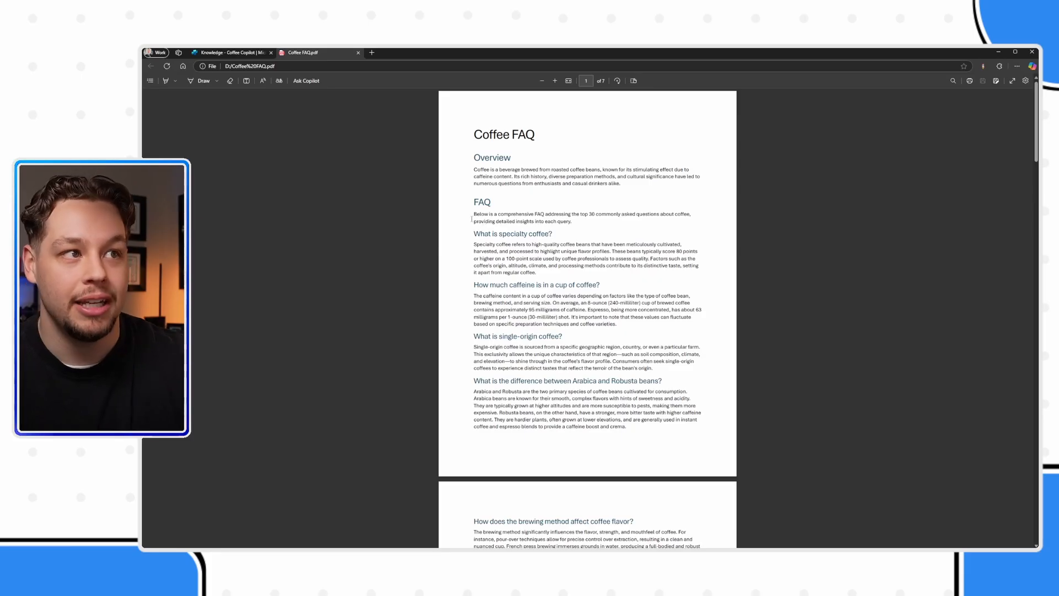
pyautogui.moveTo(474, 212); pyautogui.dragTo(583, 278)
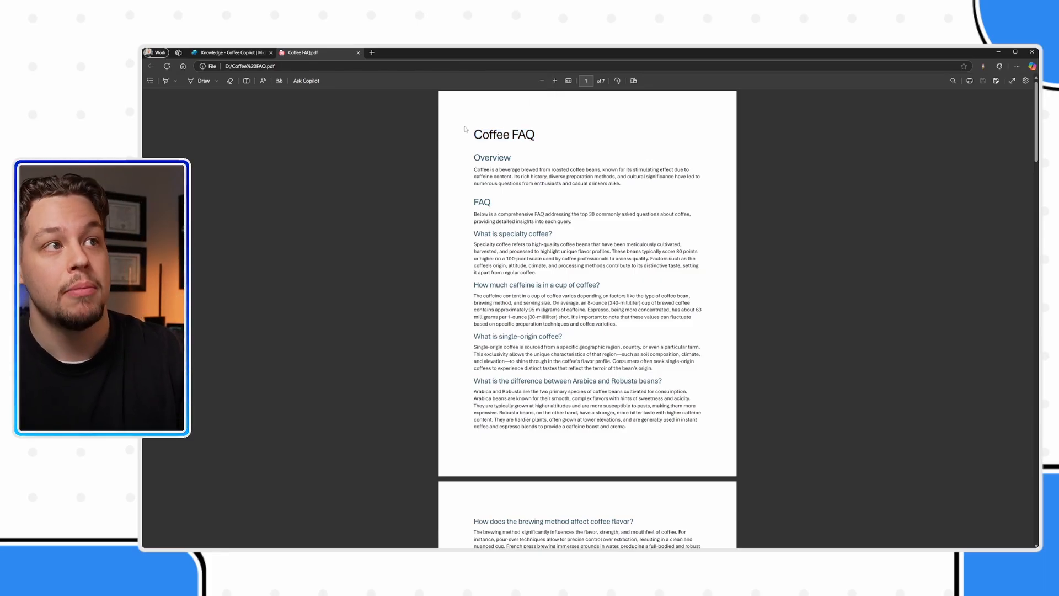
pyautogui.doubleClick(502, 134)
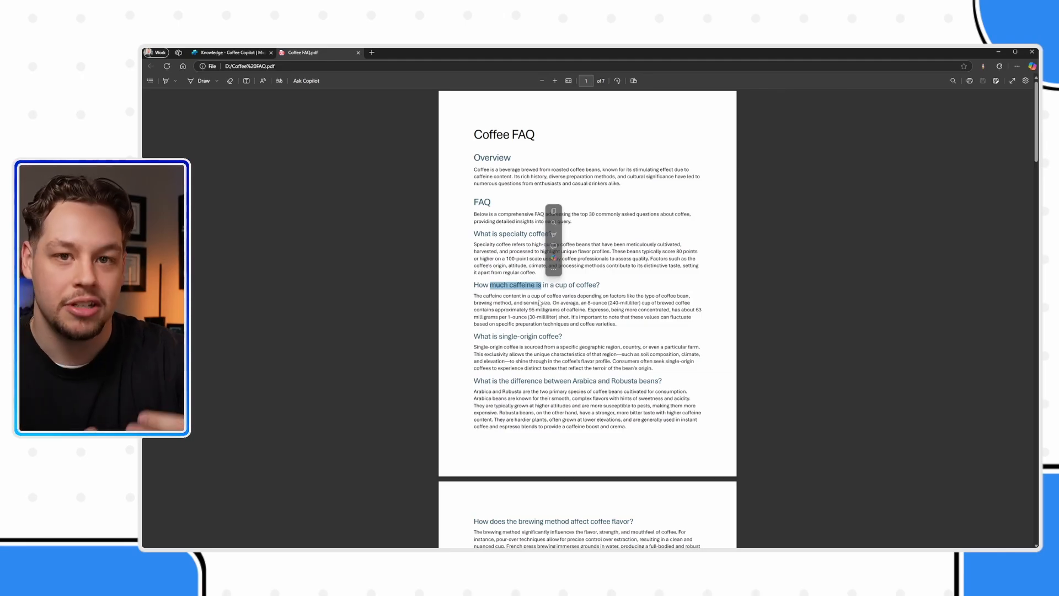
# Step: Return to Coffee Copilot's Knowledge page showing Coffee FAQ.pdf in progress
pyautogui.click(229, 52)
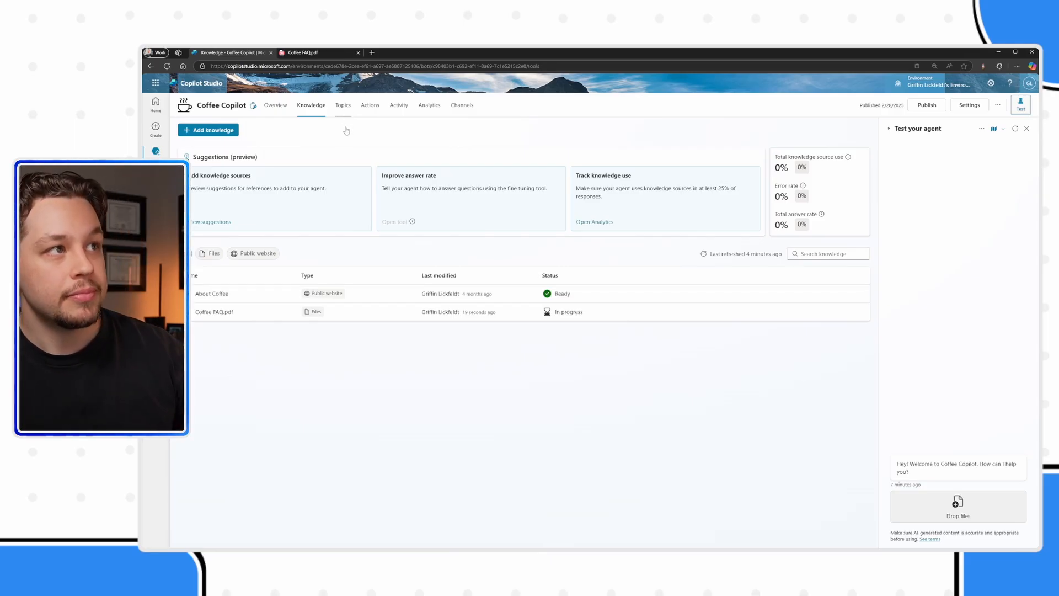
# Step: Show Coffee Copilot's Topics list
pyautogui.click(341, 105)
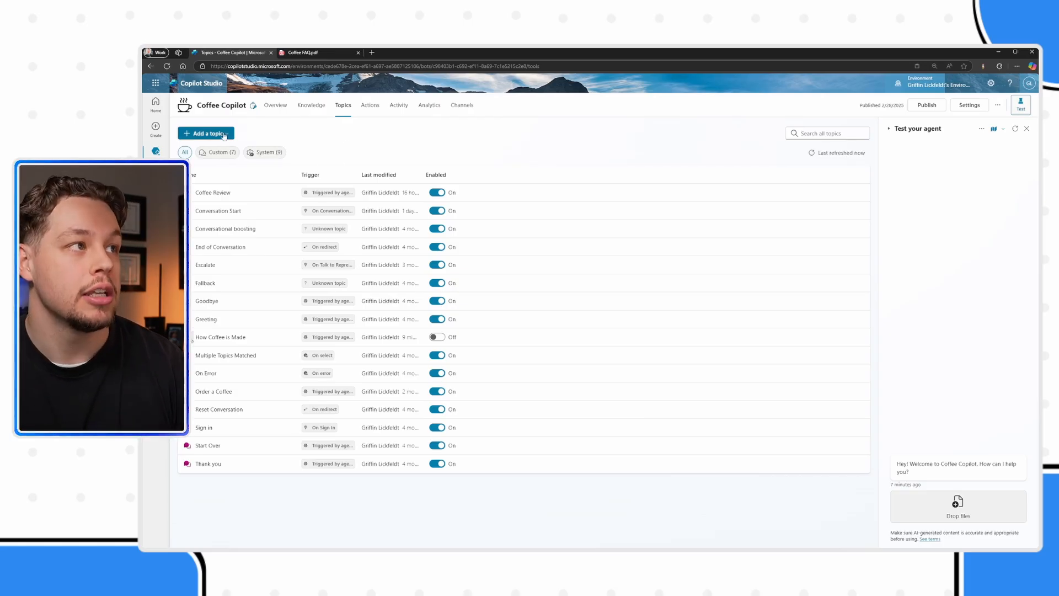
# Step: Create a new topic from blank for Coffee Copilot
pyautogui.click(205, 132)
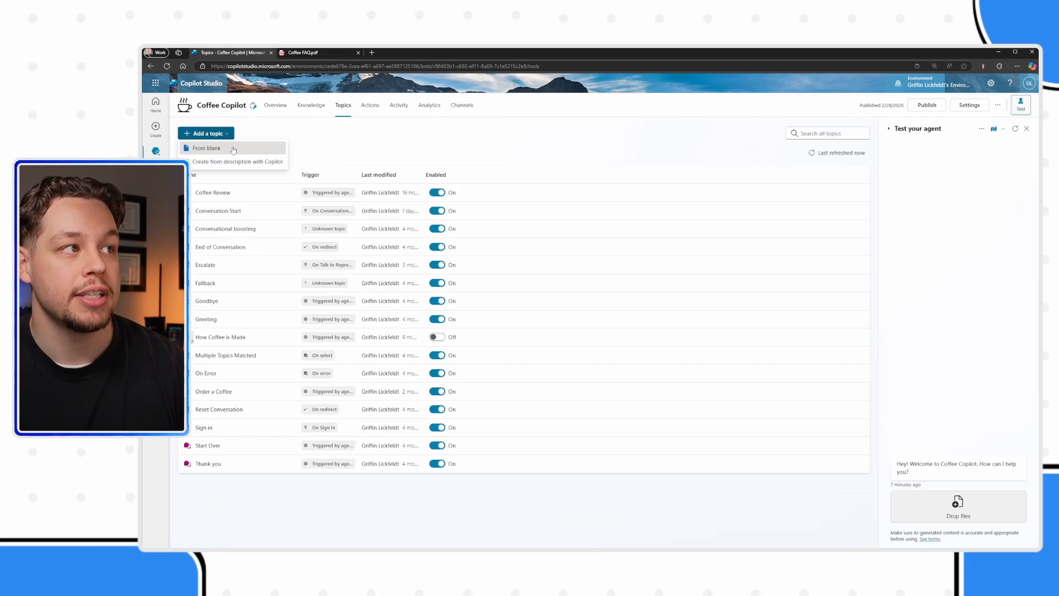
pyautogui.click(206, 148)
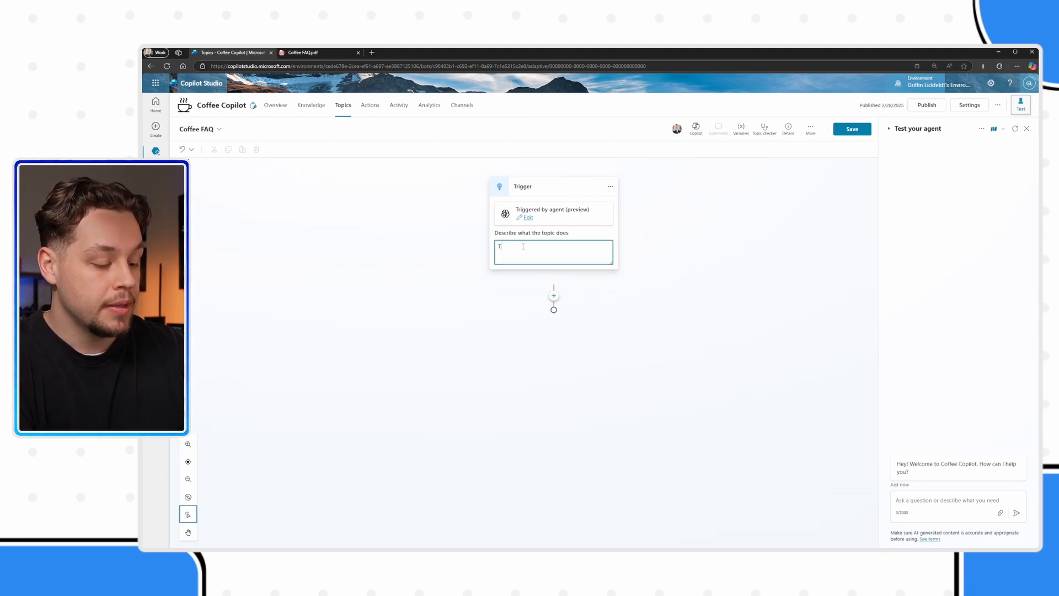
# Step: Describe the trigger: topic is used when a coffee question is asked, utilizes a frequently asked question document
pyautogui.write('Topic is used for when')
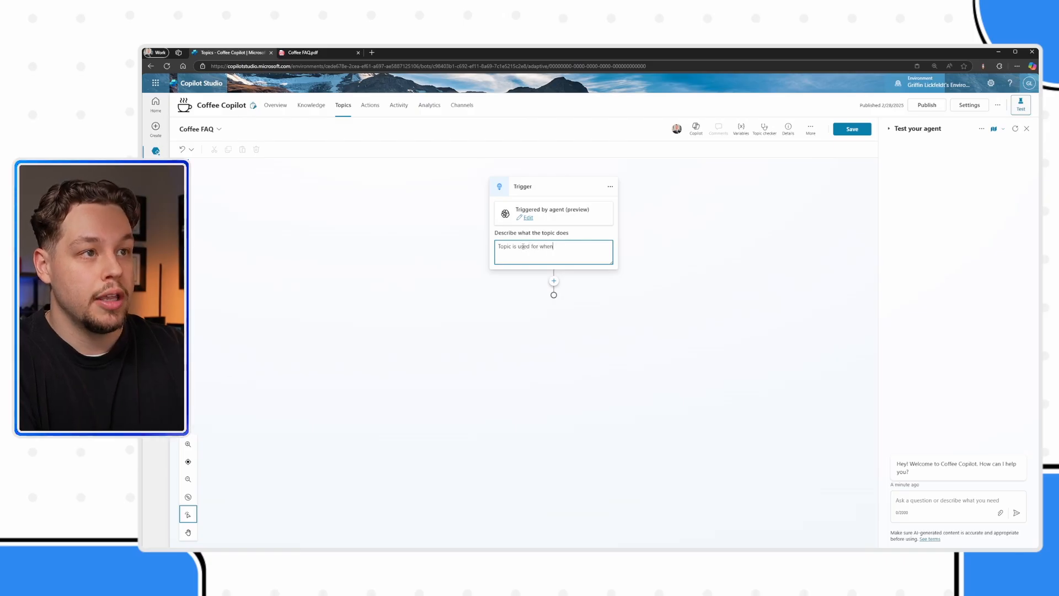
pyautogui.write('a coffee related question is asked')
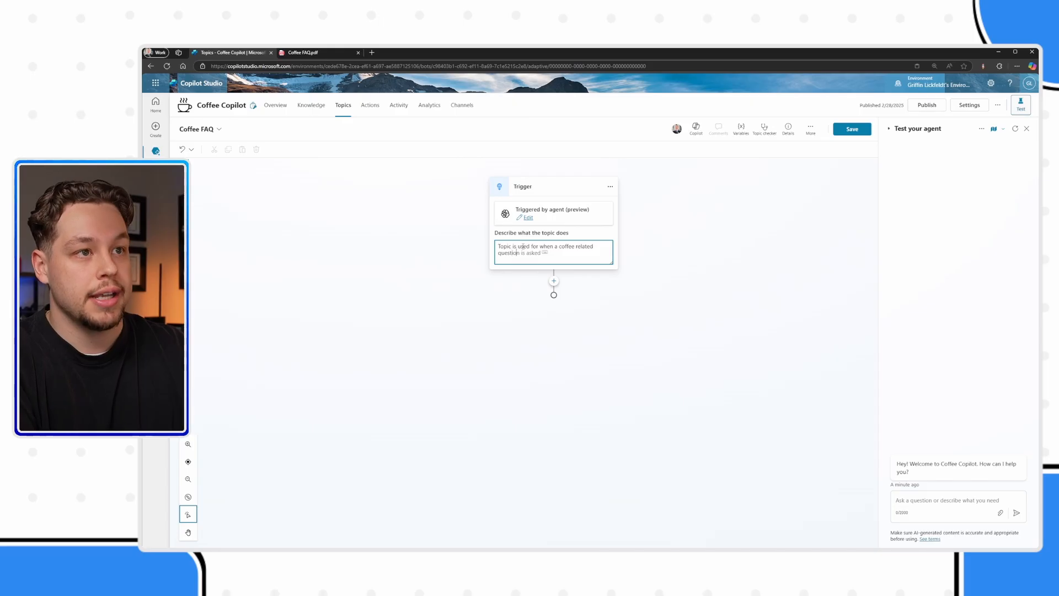
pyautogui.write('Topic')
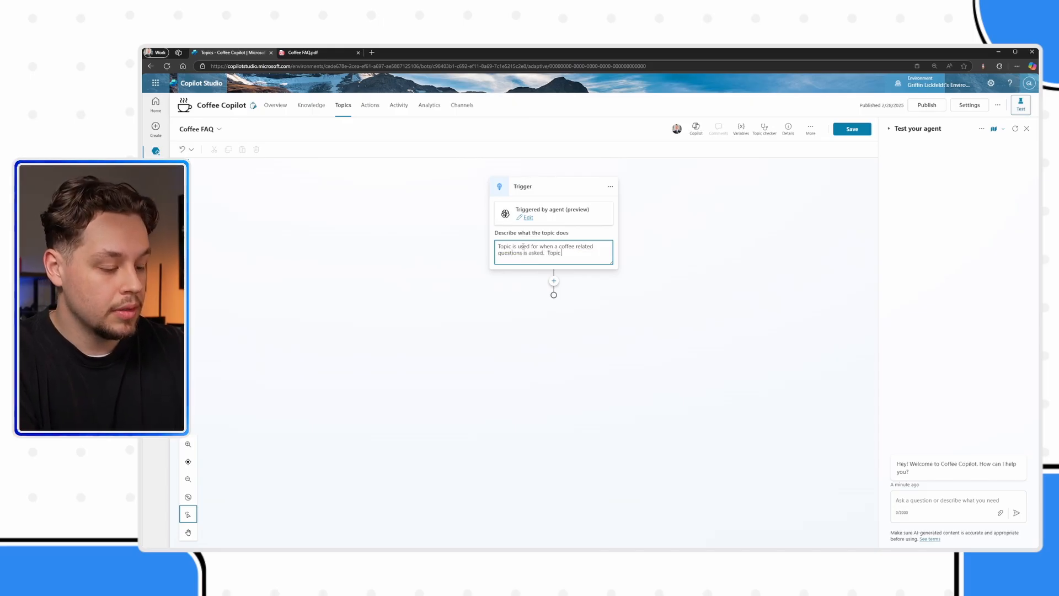
pyautogui.write('utilizes a')
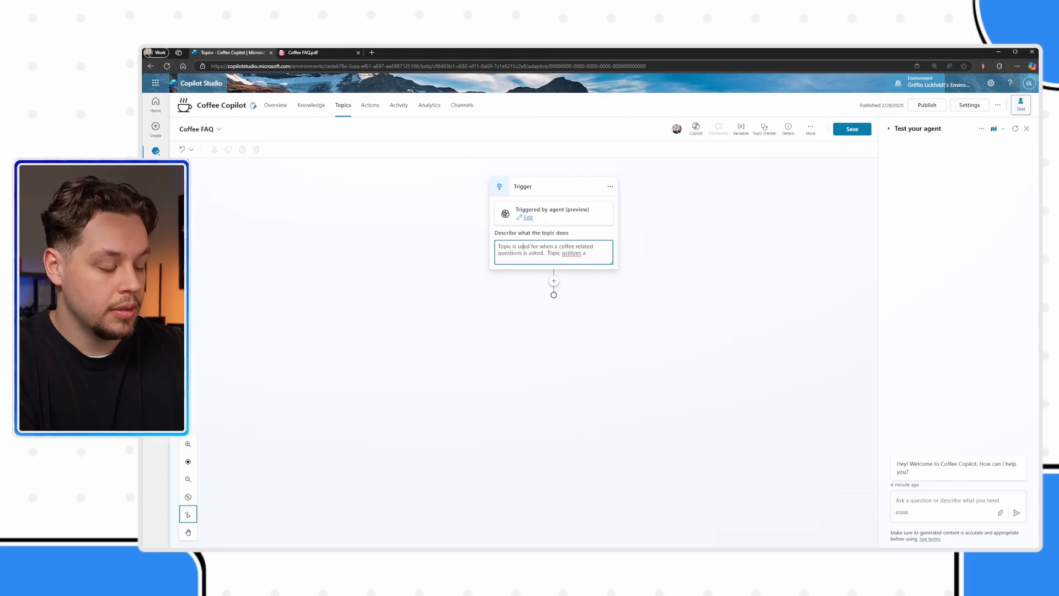
pyautogui.write('frequently asked question document to answer their questions.')
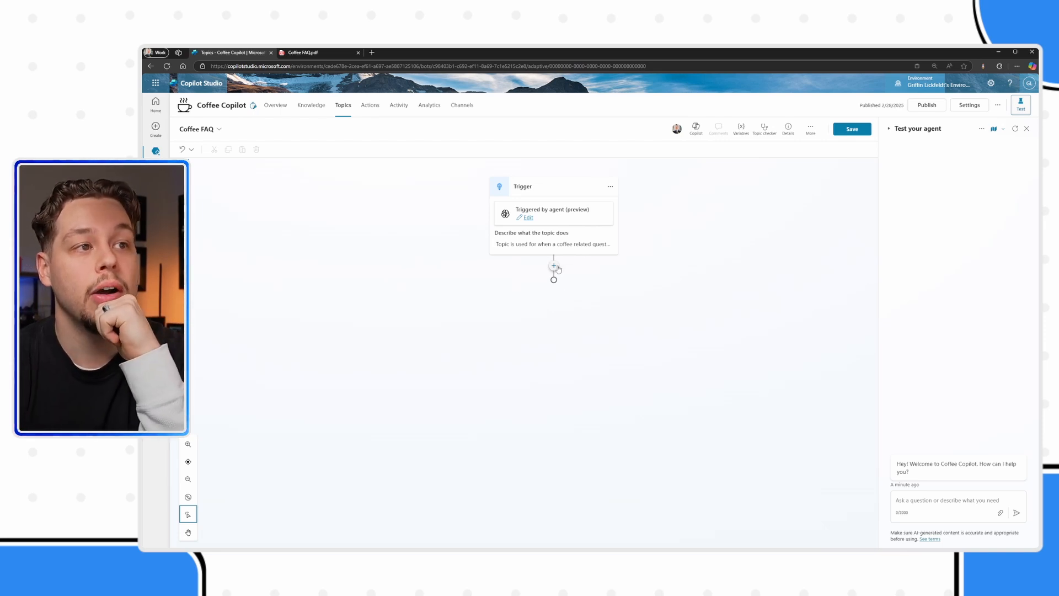
pyautogui.moveTo(553, 266)
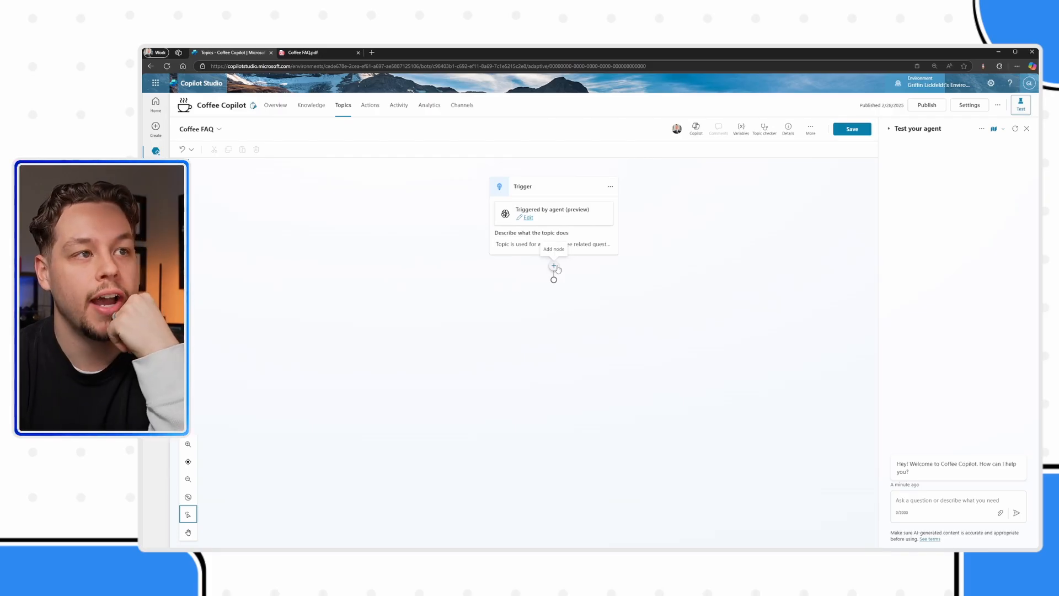
# Step: Insert a Create generative answers node after the Coffee FAQ trigger
pyautogui.click(554, 266)
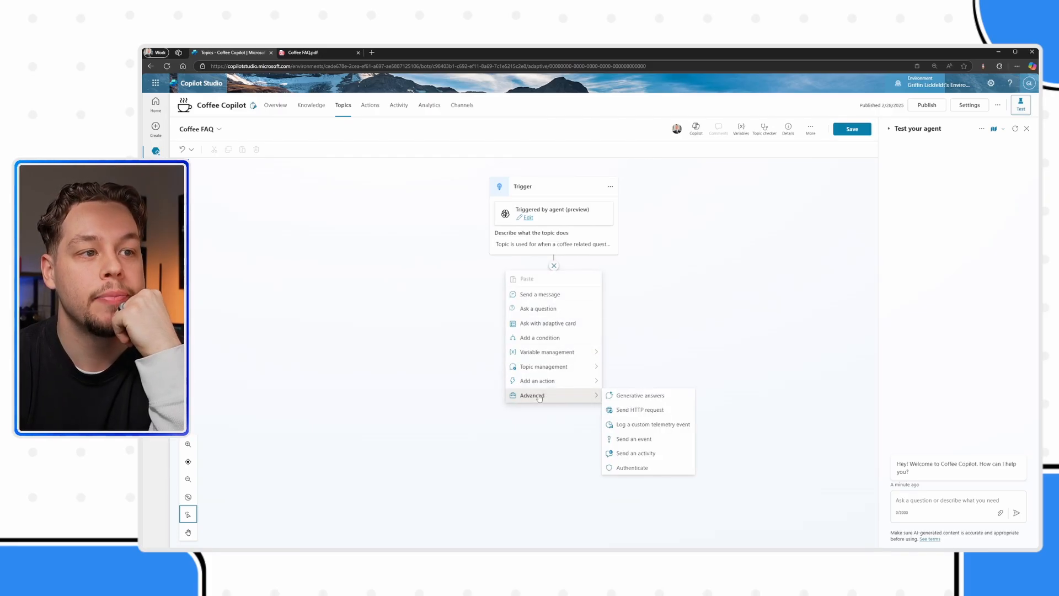
pyautogui.moveTo(645, 399)
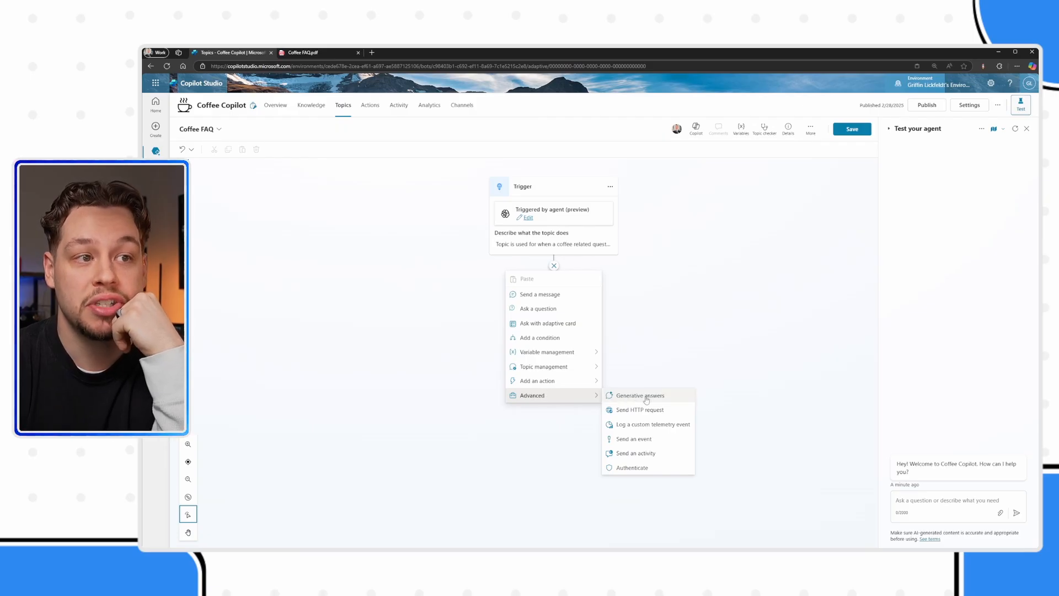
pyautogui.click(639, 395)
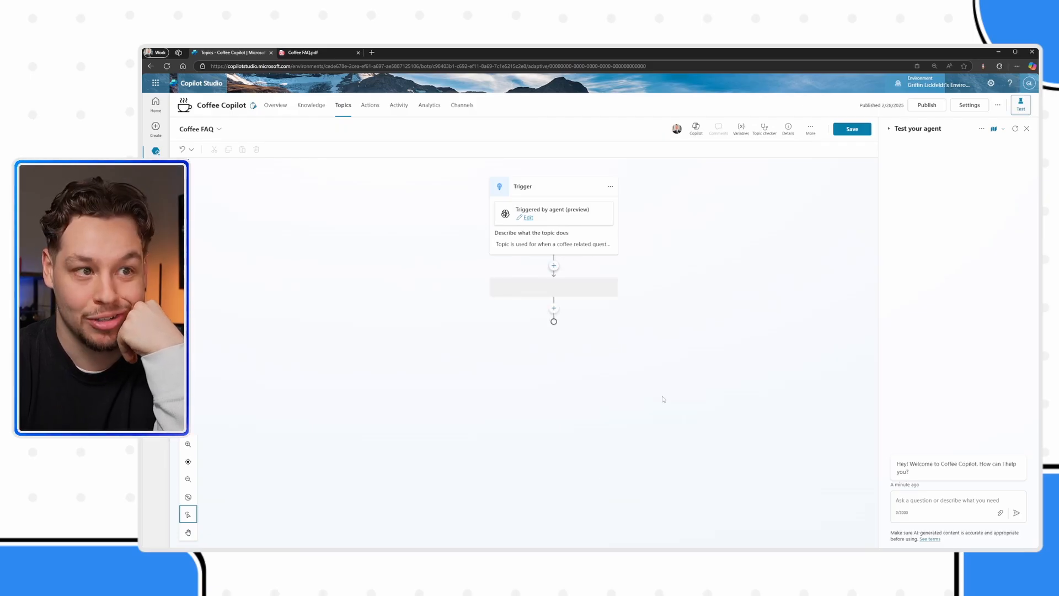
pyautogui.click(554, 264)
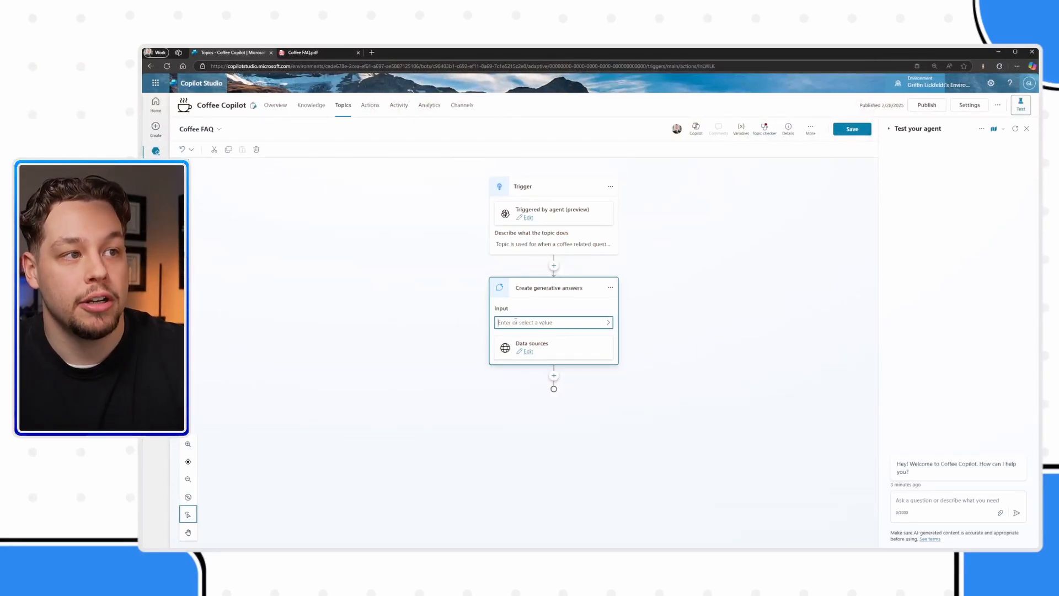
# Step: Set the generative answers input to the system variable Activity.Text
pyautogui.click(607, 322)
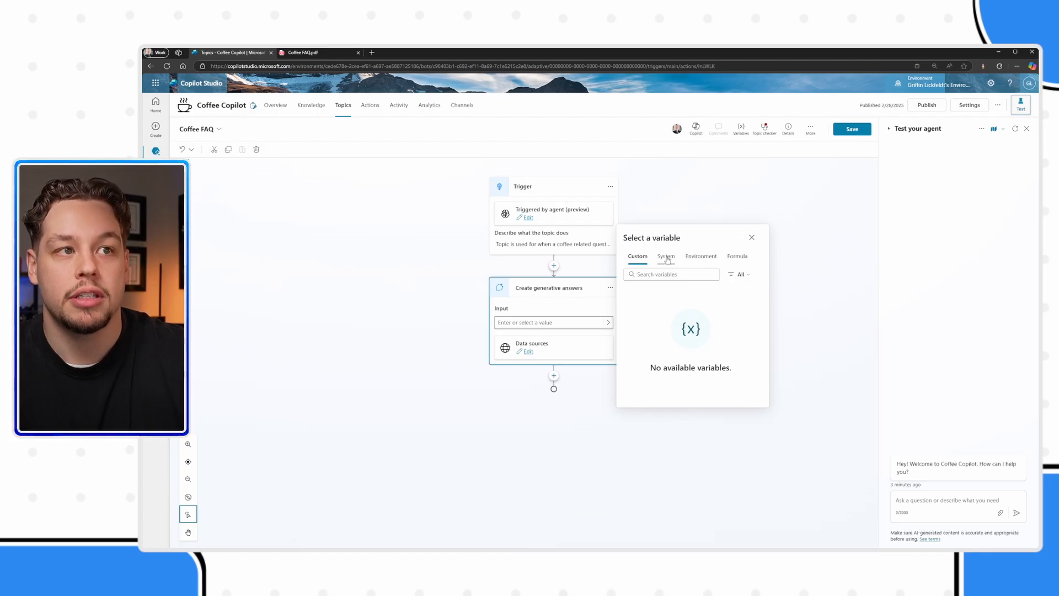
pyautogui.click(666, 256)
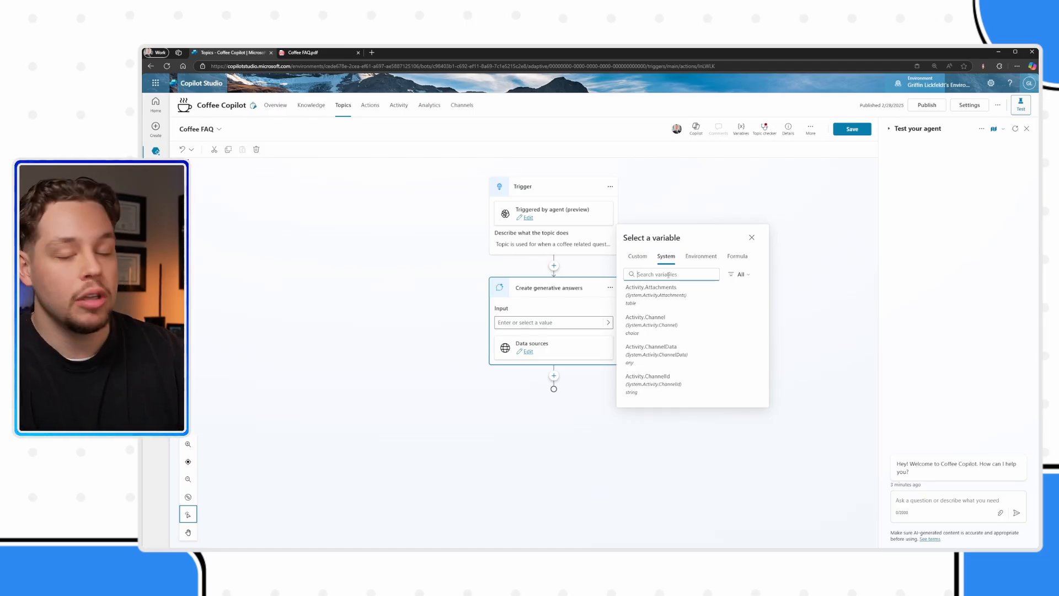
pyautogui.write('Activity.Text')
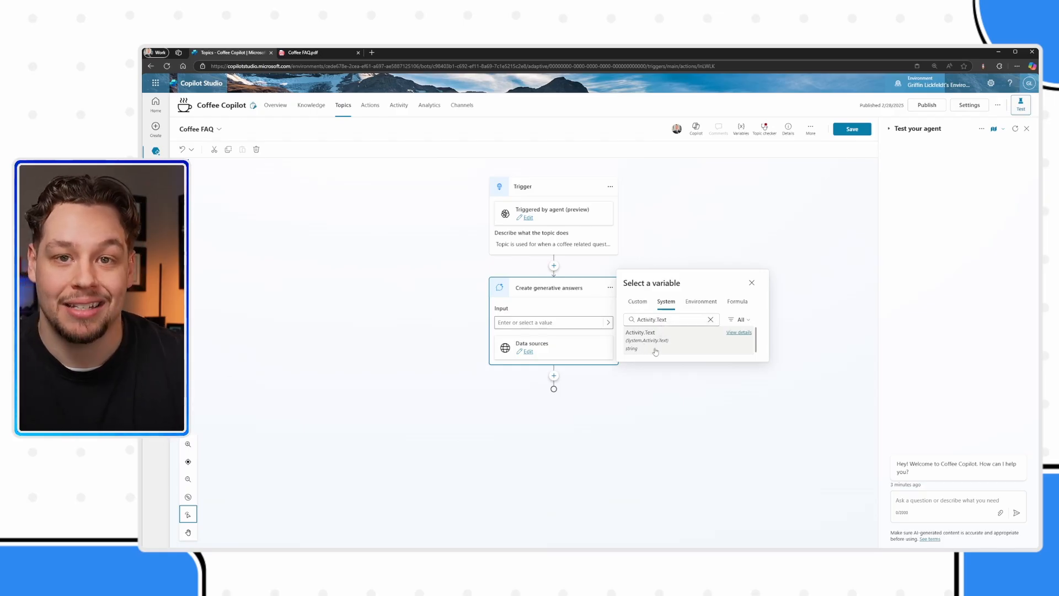
pyautogui.click(639, 335)
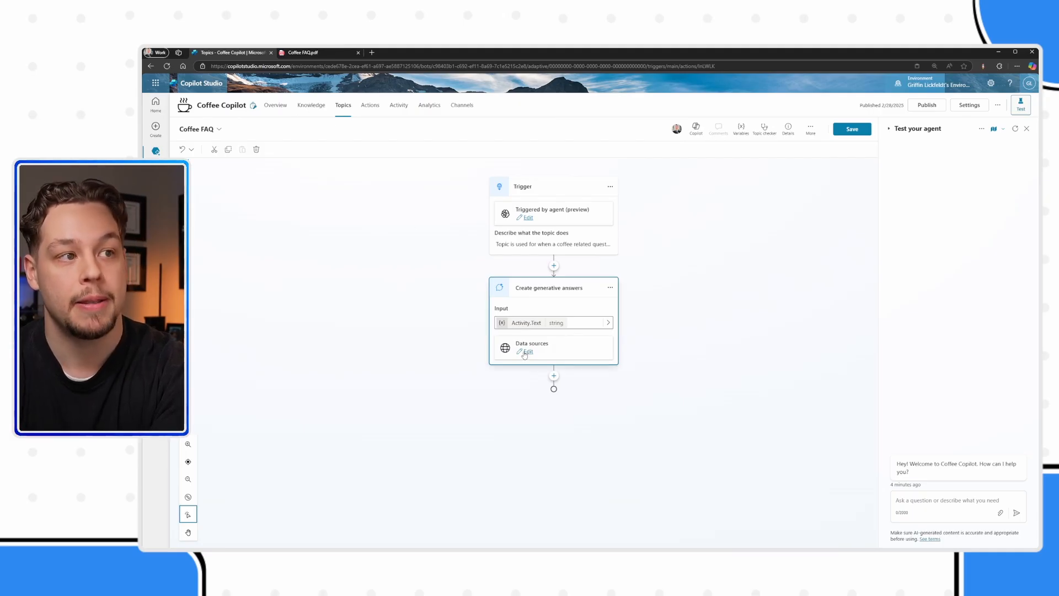
# Step: Edit the Create generative answers node's data sources to show its properties pane
pyautogui.click(527, 352)
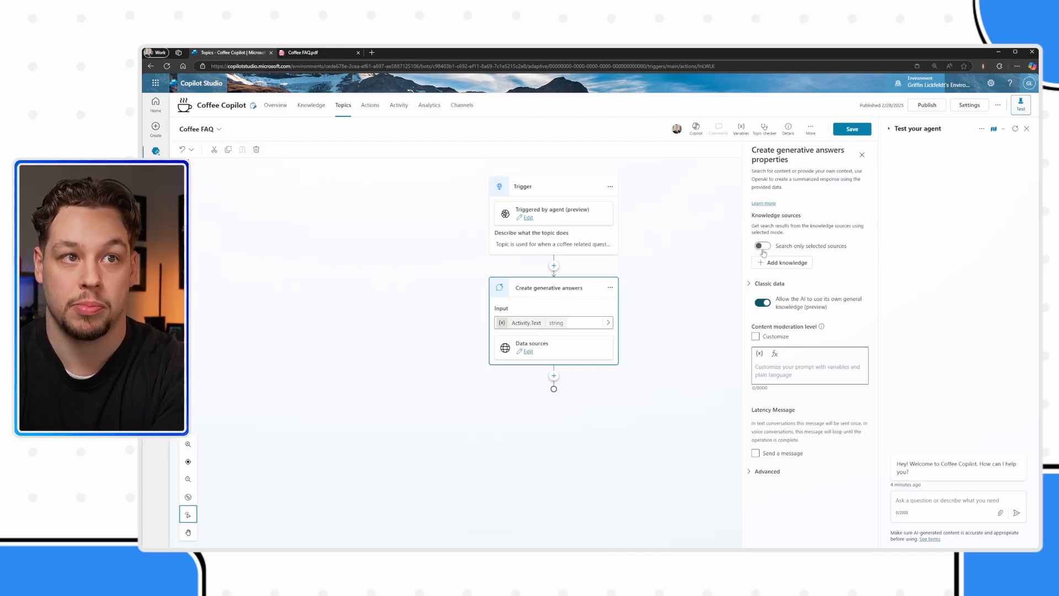
# Step: Enable 'Search only selected sources' and select Coffee FAQ.pdf as the sole knowledge source
pyautogui.click(761, 245)
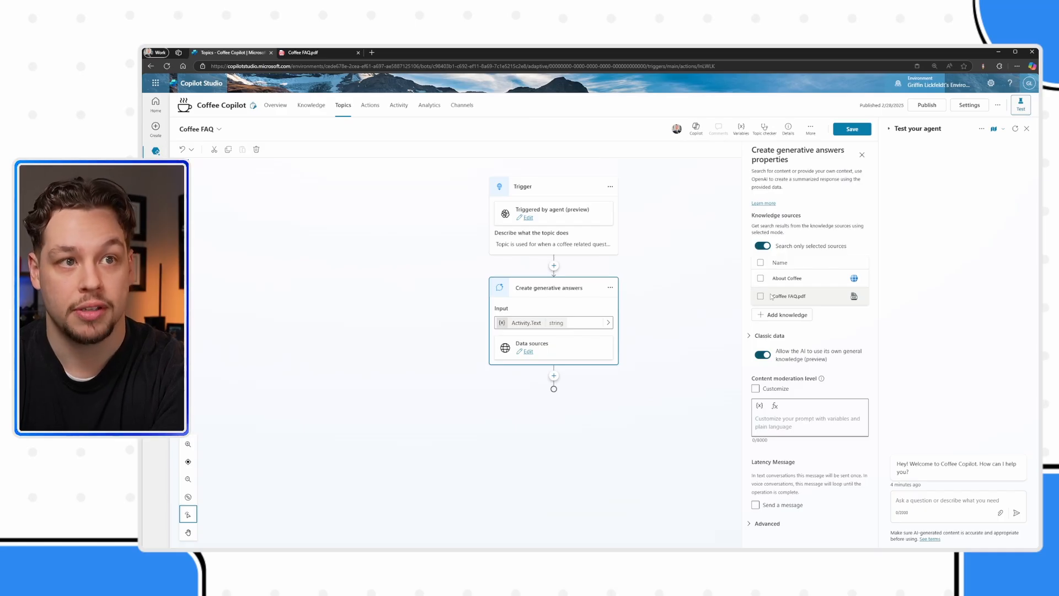
pyautogui.click(760, 295)
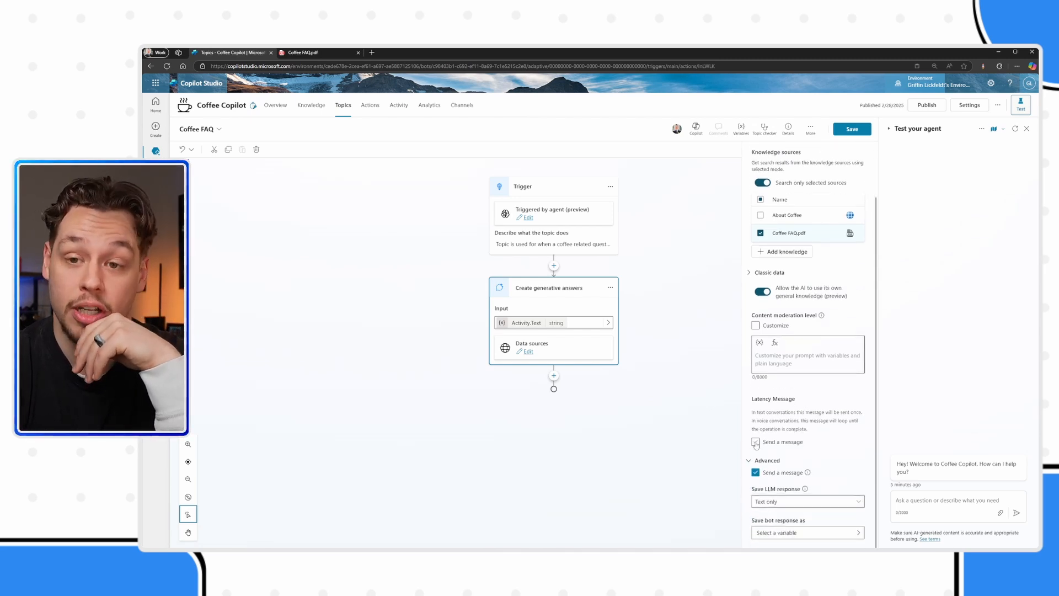
# Step: Enable 'Send a message' with the text 'Let me look into this... one moment!'
pyautogui.click(754, 441)
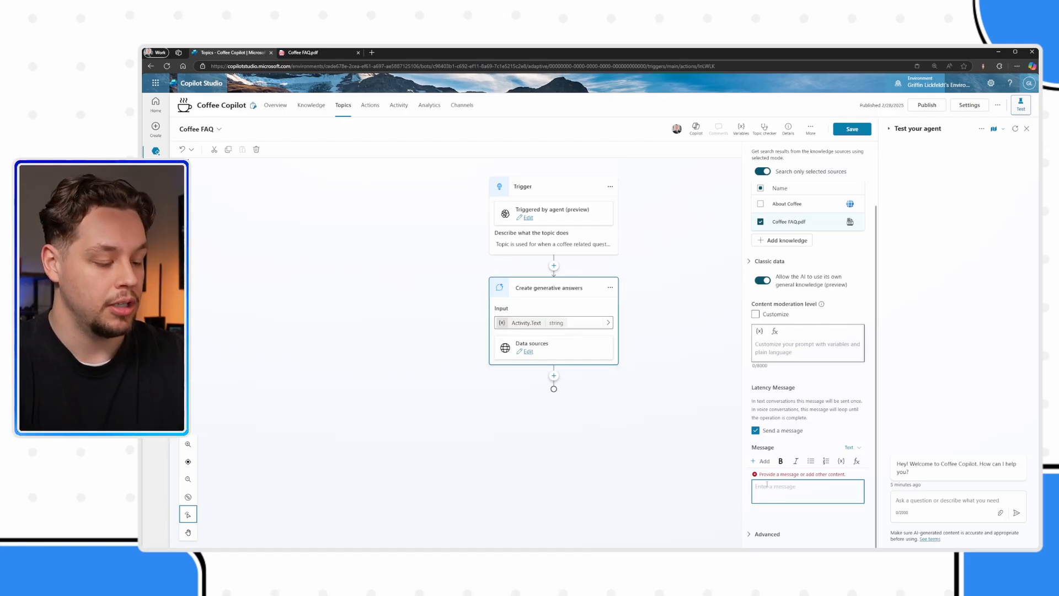
pyautogui.write('Let me look into')
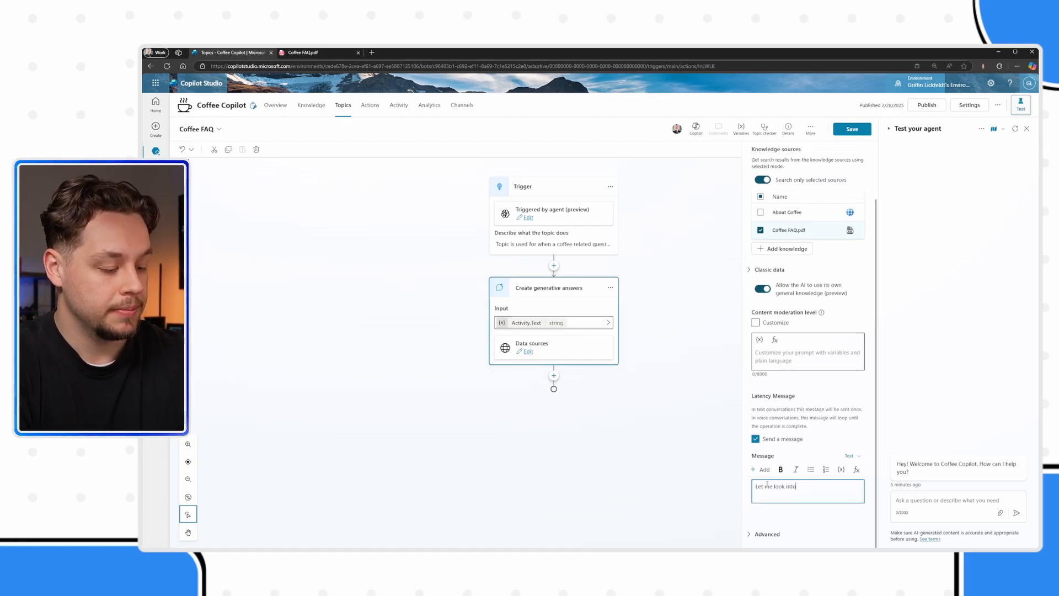
pyautogui.write('this... one moment!')
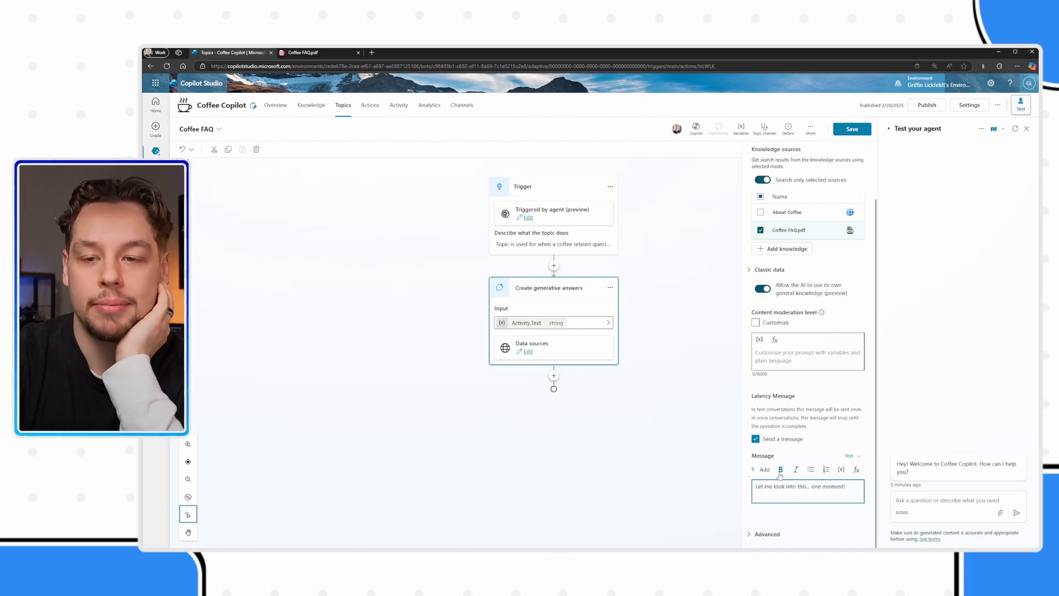
pyautogui.moveTo(781, 469)
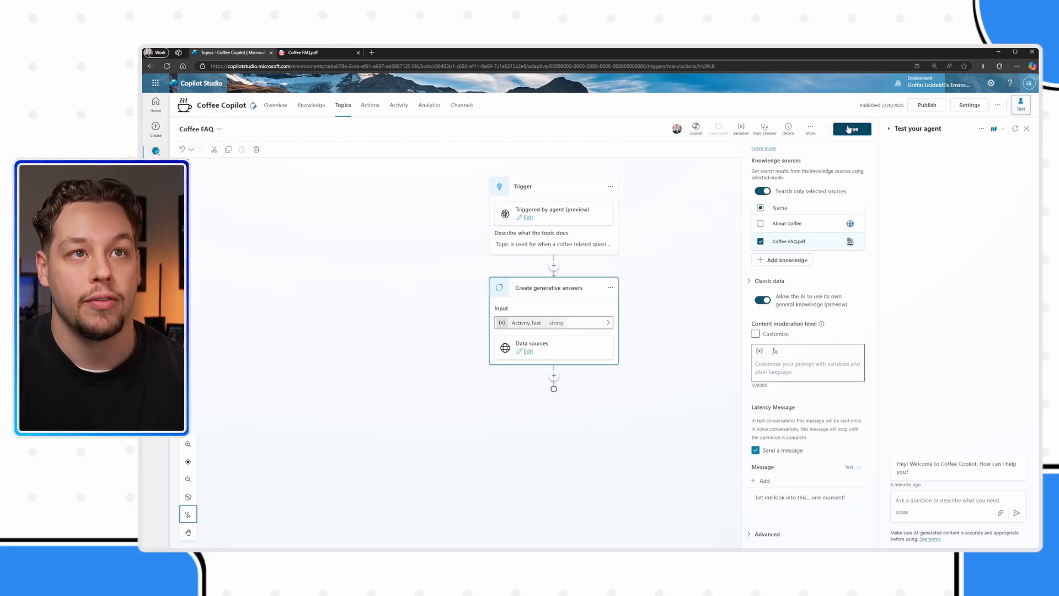
# Step: Save the Coffee FAQ topic and reset the Test your agent chat
pyautogui.click(851, 128)
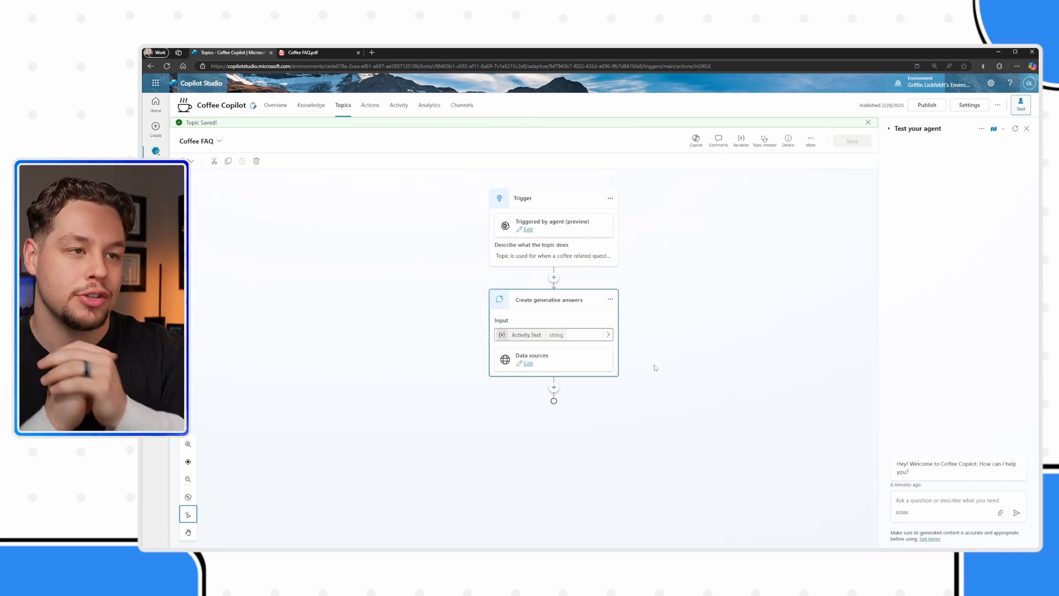
pyautogui.click(867, 121)
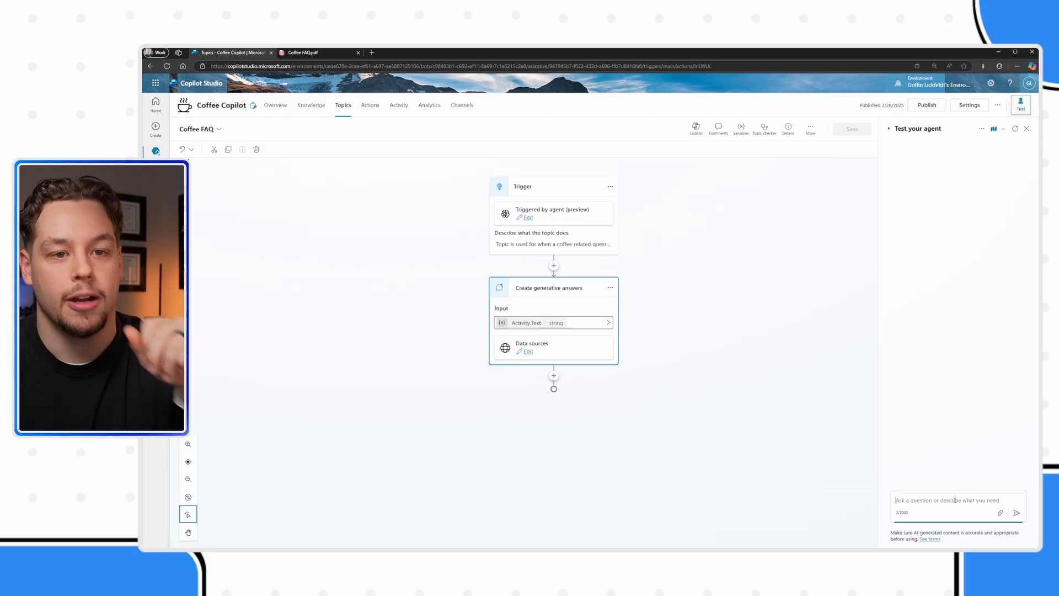
# Step: Ask 'Why does coffee sometimes taste sour?' in the test chat and switch to the Coffee FAQ.pdf tab
pyautogui.write('Wh')
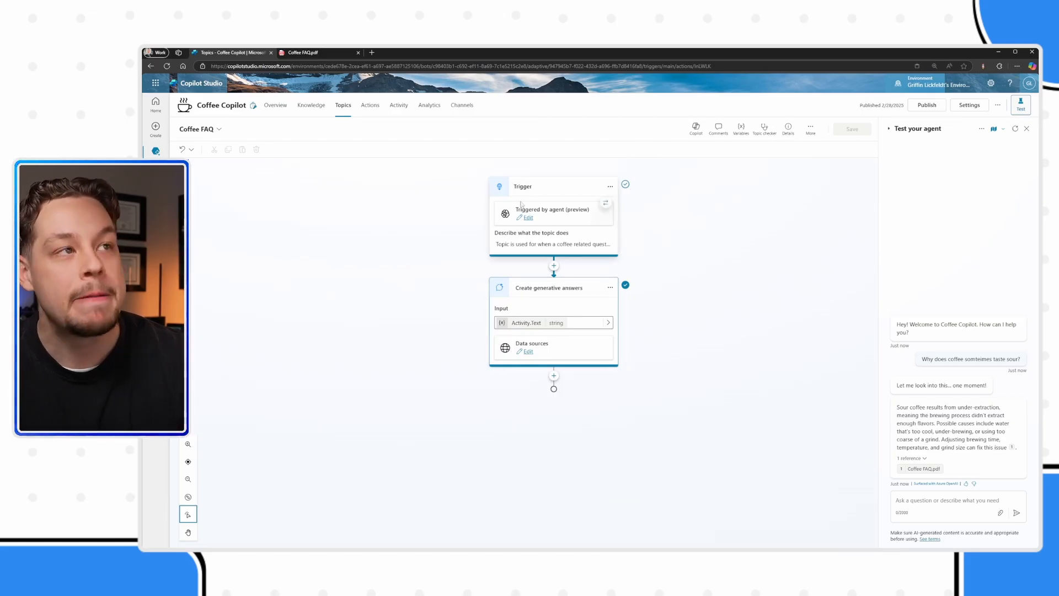
pyautogui.click(301, 52)
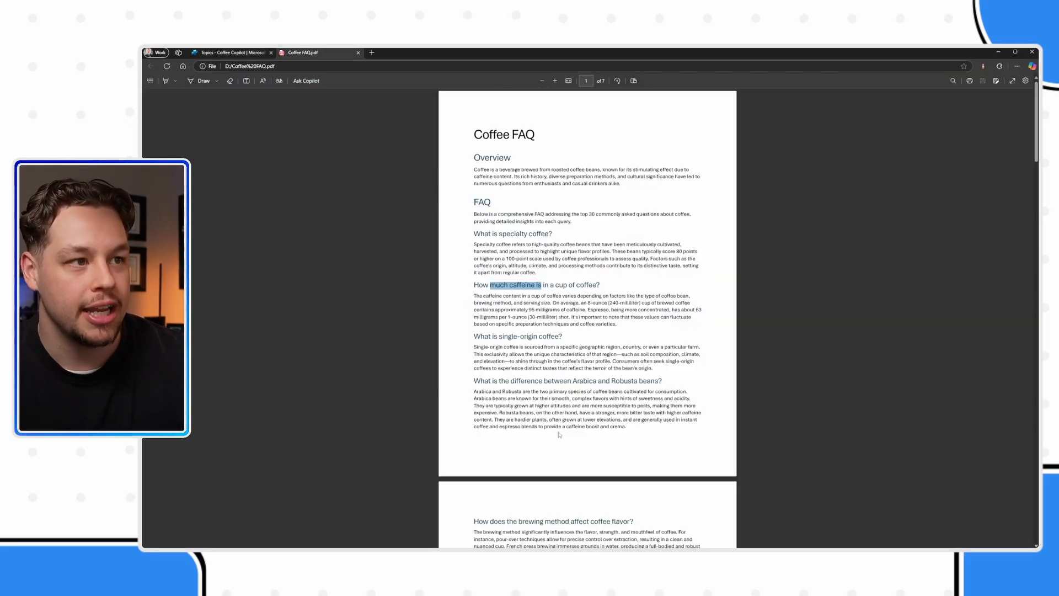
# Step: Review the PDF's 'Why does my coffee taste sour?' section, then return to Copilot Studio
pyautogui.scroll(-3)
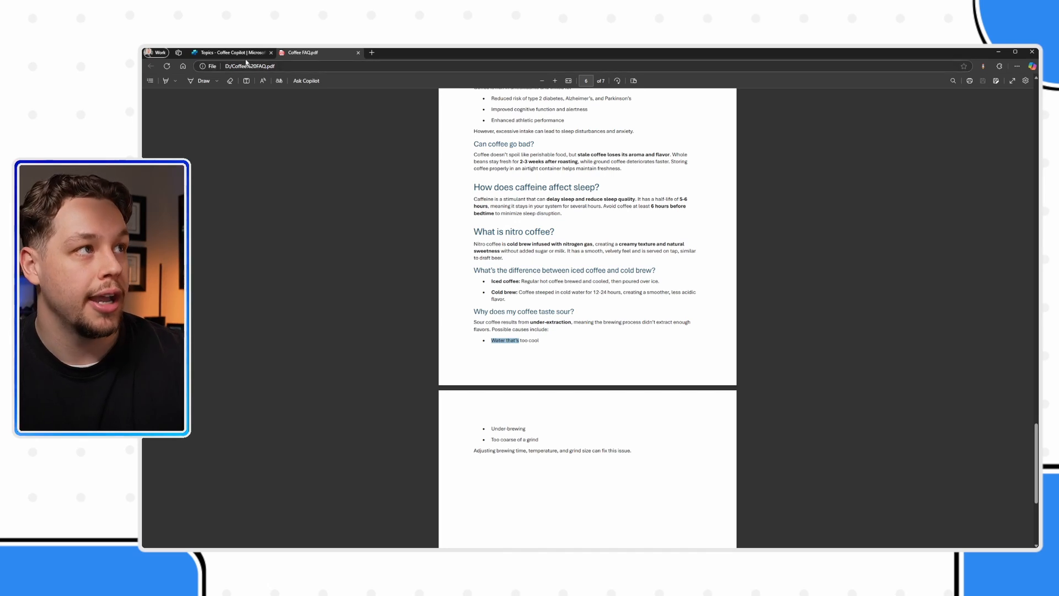
pyautogui.click(230, 52)
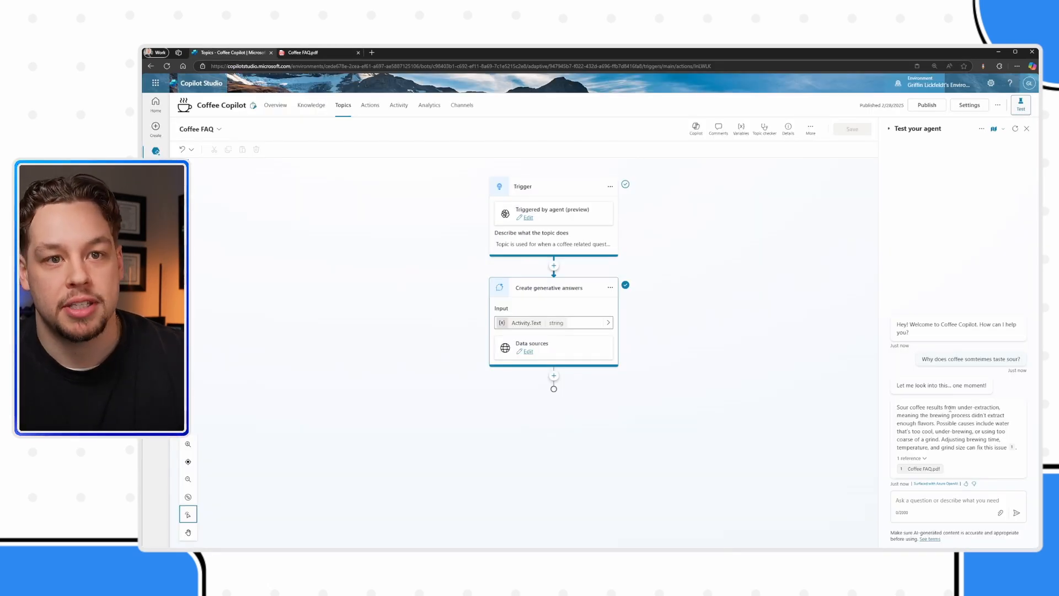